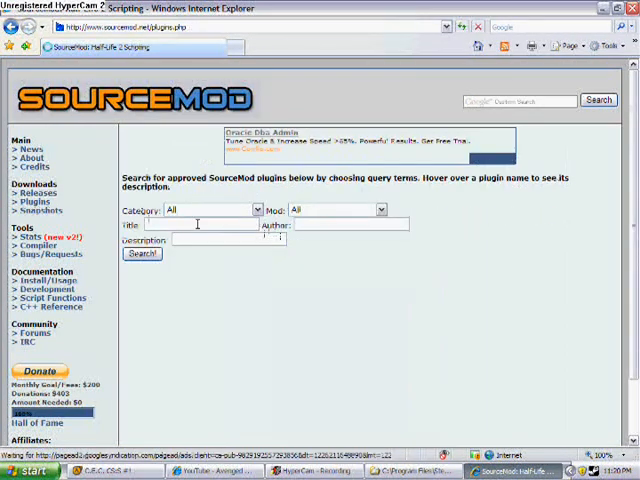
Step: Search approved SourceMod plugins with Category and Mod both set to All
scroll(down, 3)
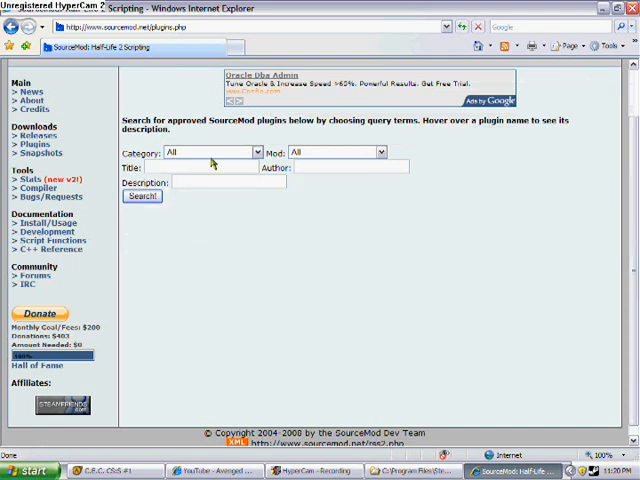
click(141, 196)
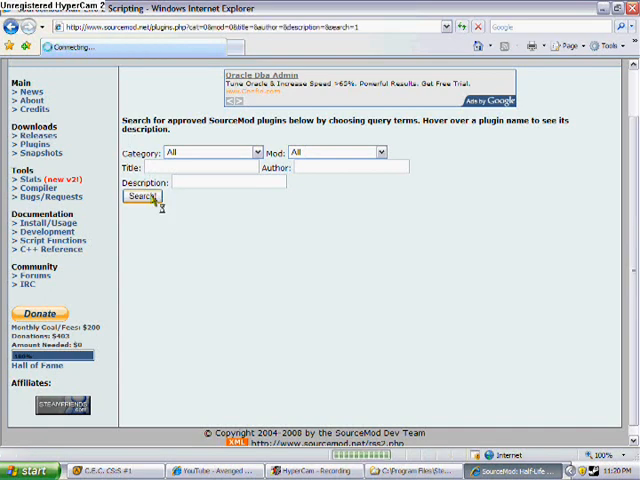
Step: Browse the plugin results, glance at Client Exec, then open the QuickDefuse thread
click(140, 196)
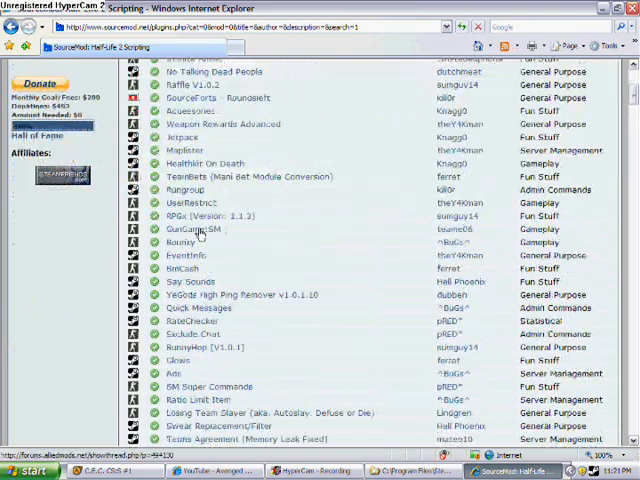
scroll(down, 3)
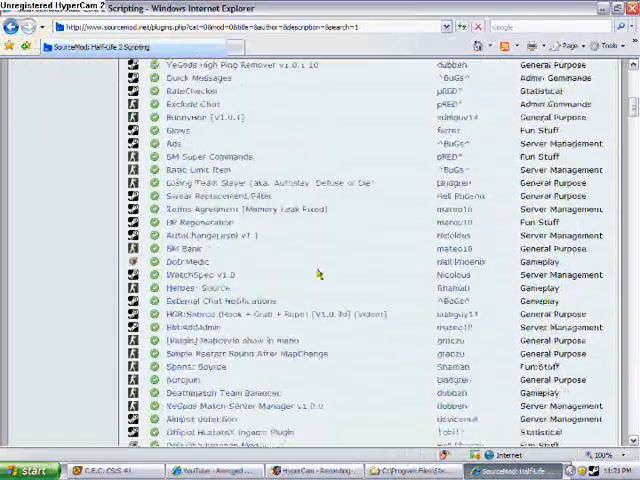
scroll(down, 3)
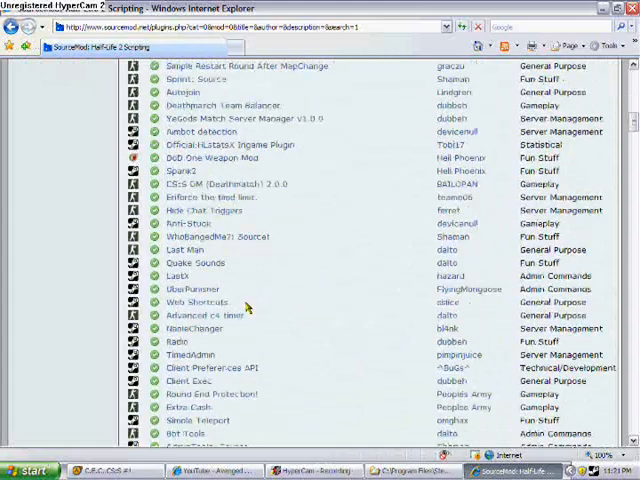
scroll(down, 3)
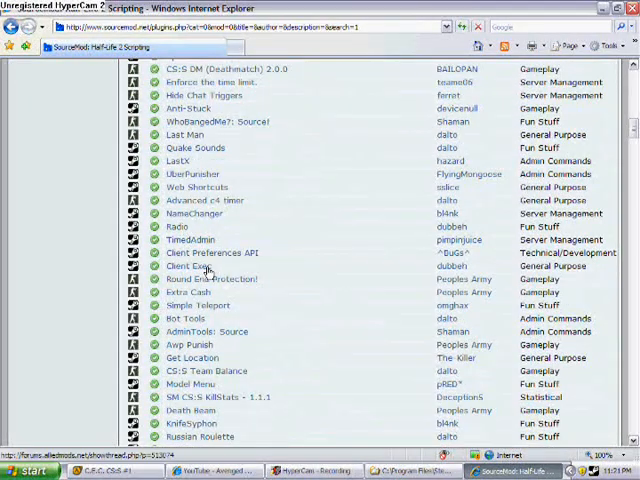
click(190, 265)
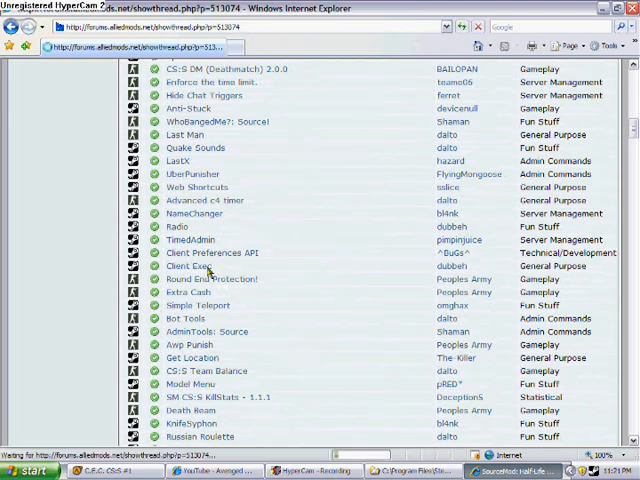
mouse_move(347, 294)
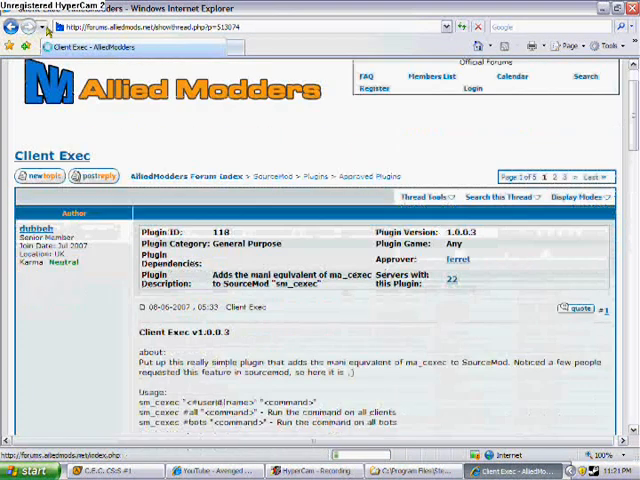
scroll(down, 3)
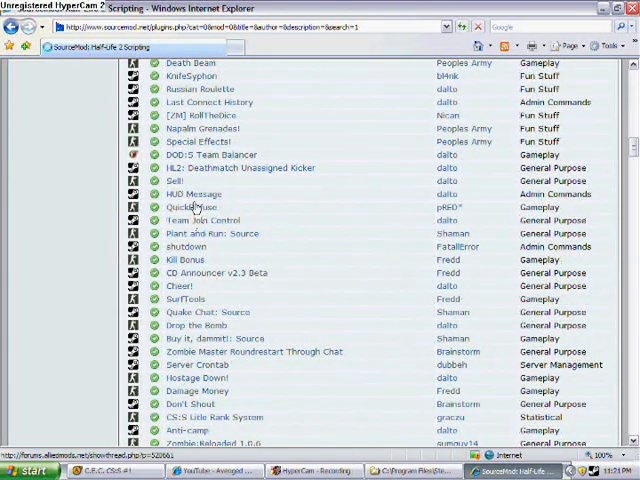
click(192, 207)
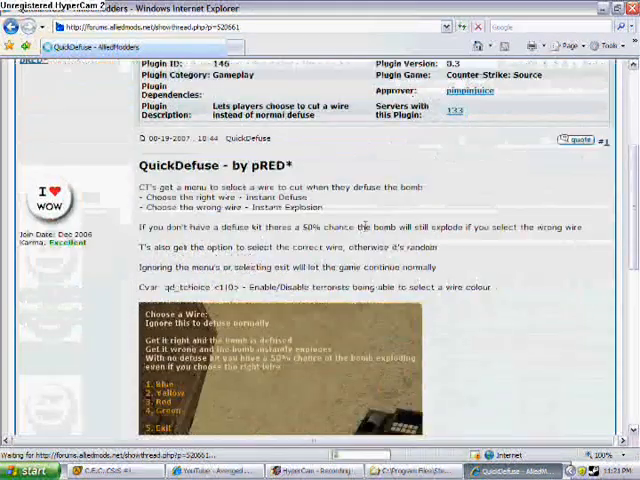
Step: Scroll the QuickDefuse thread down to its changelog and Attached Files downloads
scroll(down, 3)
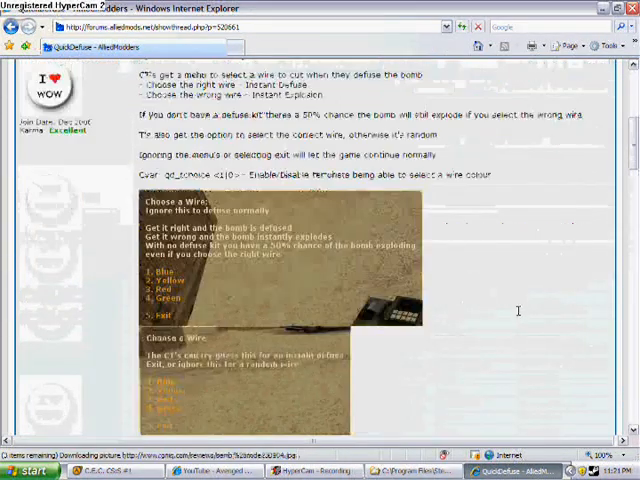
scroll(down, 3)
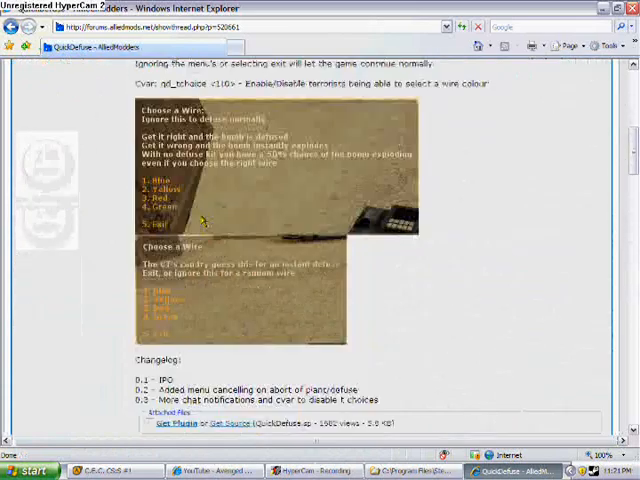
Step: Download QuickDefuse.smx via Get Plugin and choose to save it
click(175, 424)
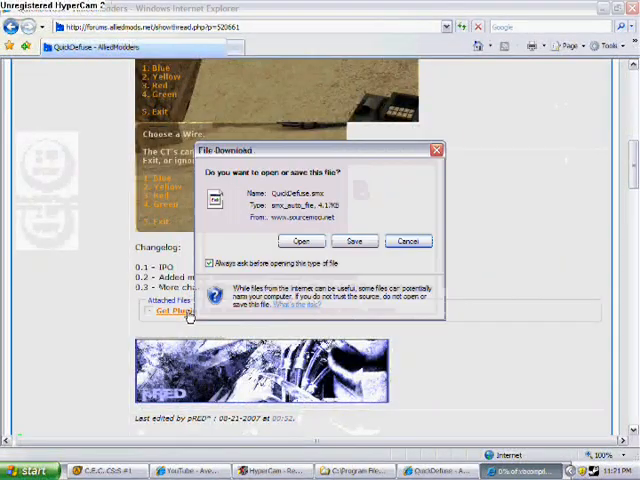
click(354, 241)
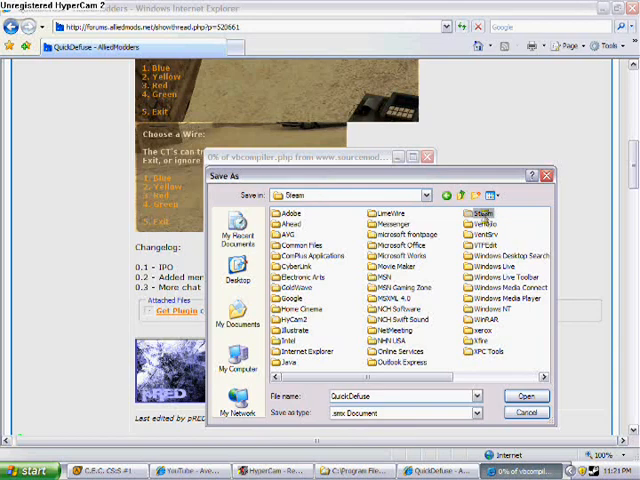
Step: Save QuickDefuse.smx into steamapps/counter-strike source/cstrike/addons/sourcemod/plugins
double_click(491, 214)
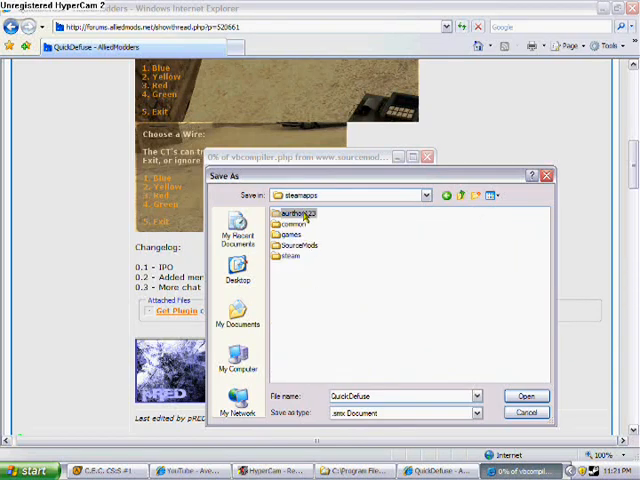
double_click(294, 213)
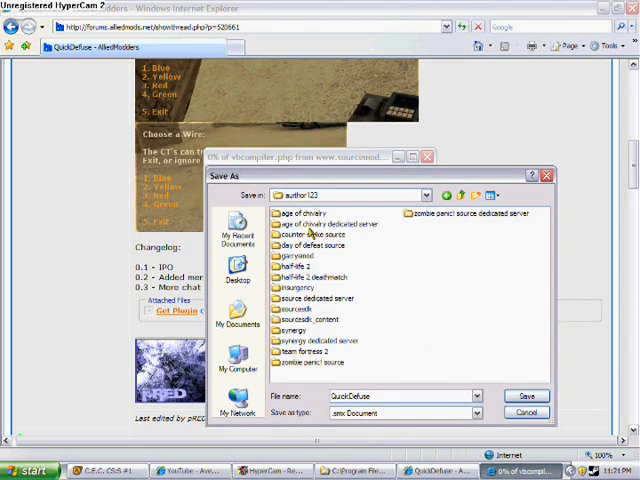
click(461, 195)
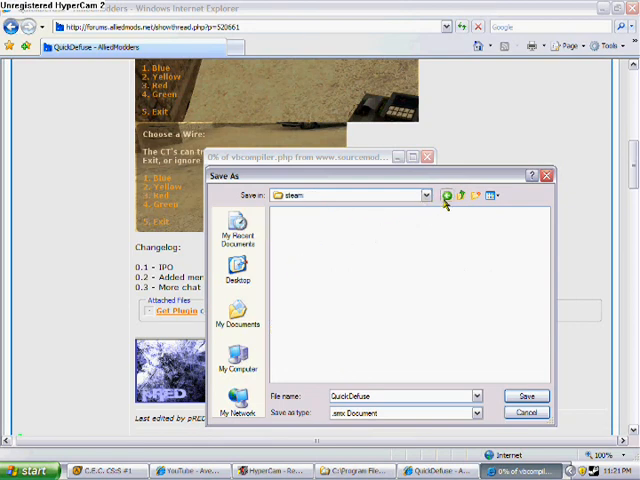
click(445, 195)
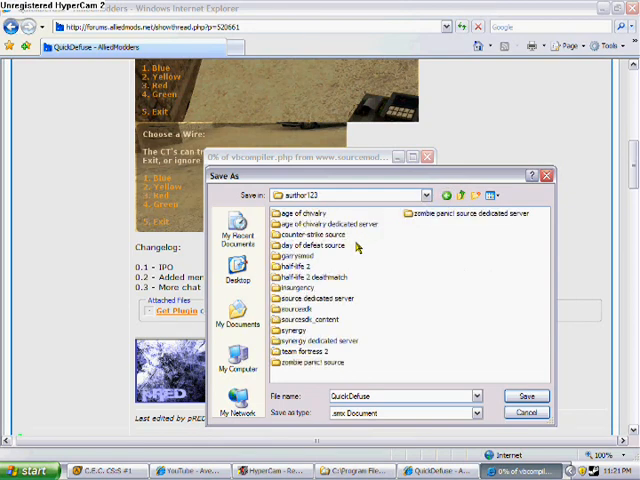
double_click(307, 297)
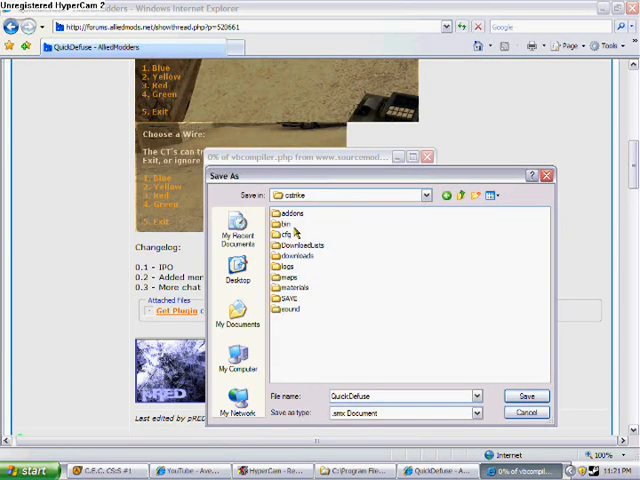
double_click(290, 212)
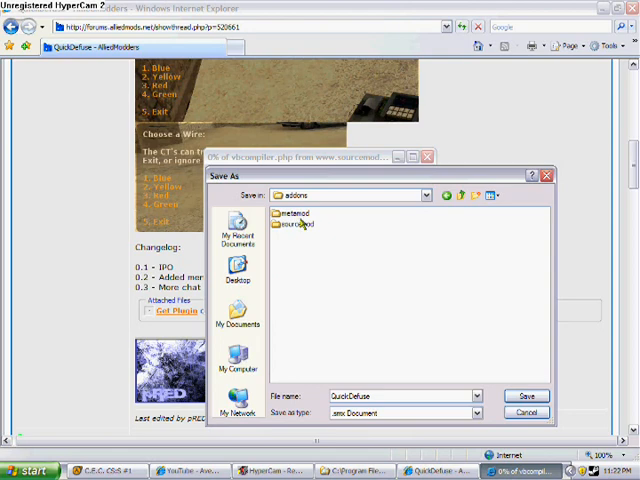
double_click(297, 224)
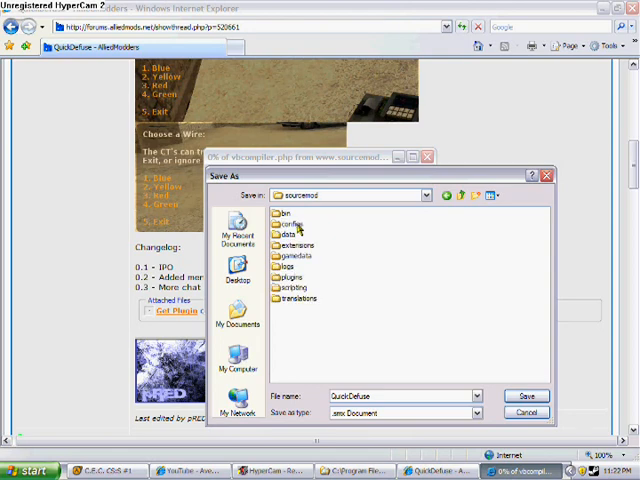
double_click(294, 278)
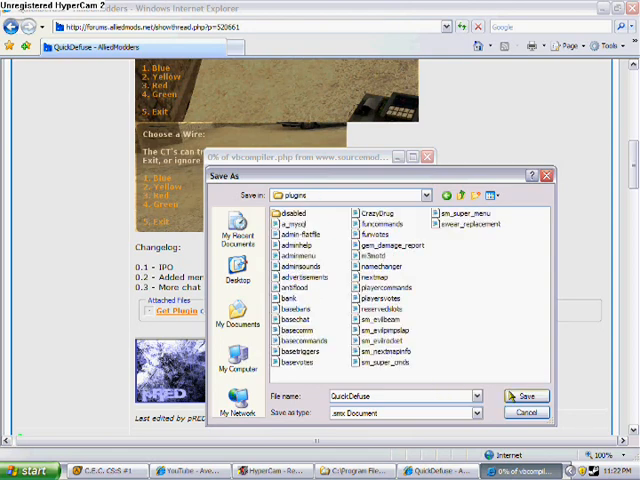
click(532, 395)
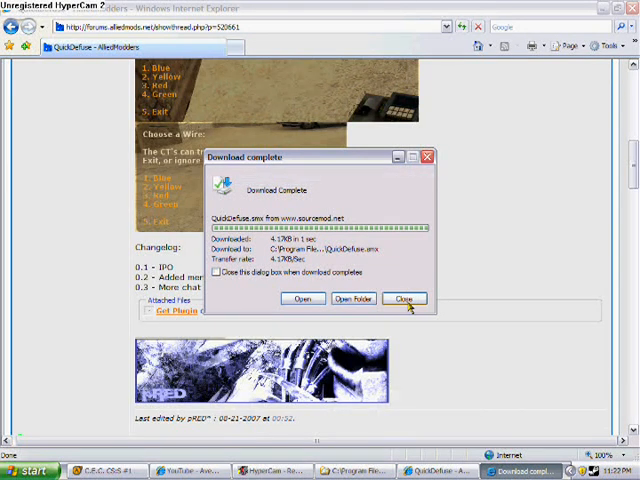
Step: Close the Download complete dialog to return to the QuickDefuse thread
click(405, 298)
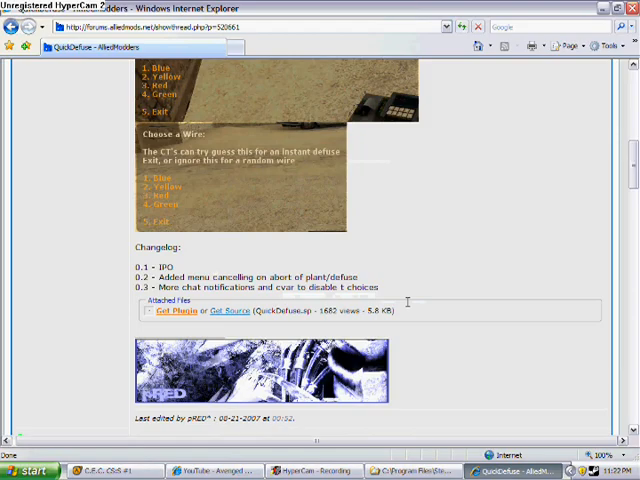